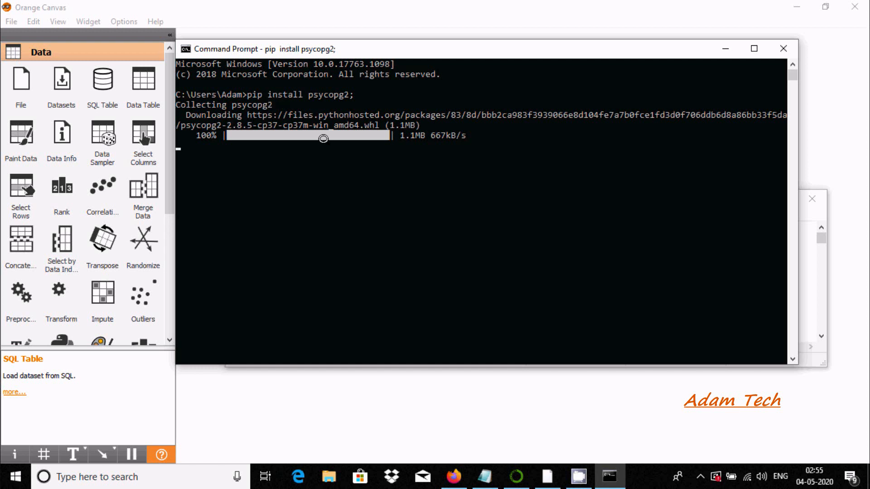
{"action": "mouse_move", "coordinate": [494, 115]}
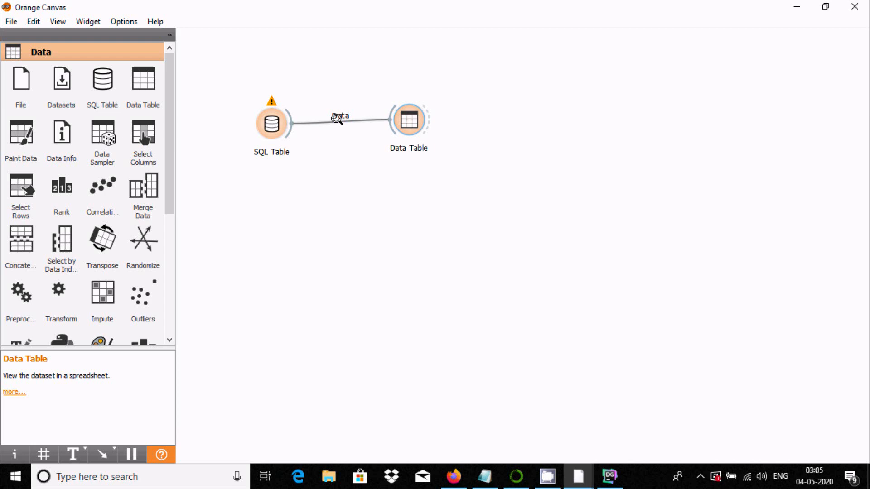
View the 107 employee records loaded from PostgreSQL in the Data Table widget
{"action": "double_click", "coordinate": [408, 120]}
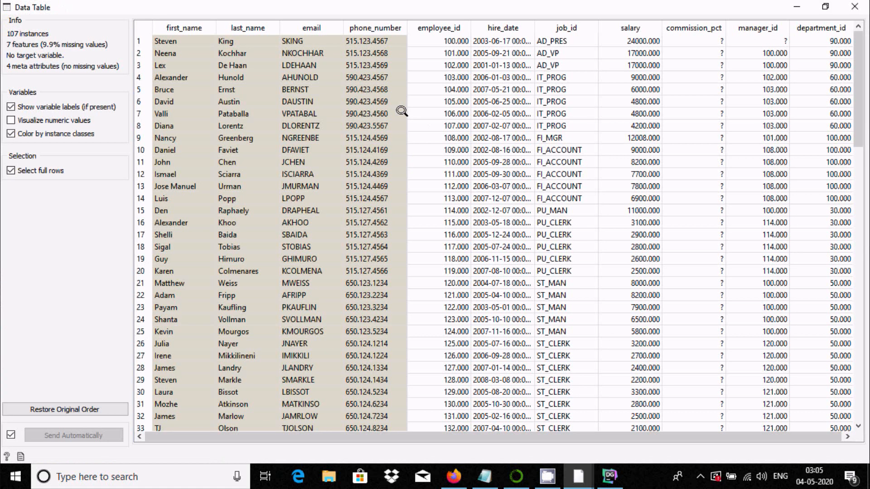
Restore the Data Table window from full screen and close it, returning to the workflow
{"action": "left_click", "coordinate": [824, 6]}
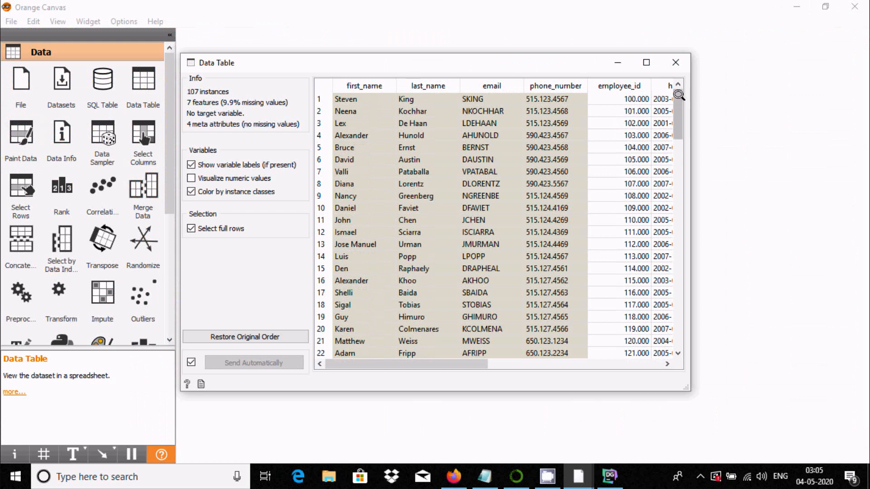
{"action": "left_click", "coordinate": [675, 63]}
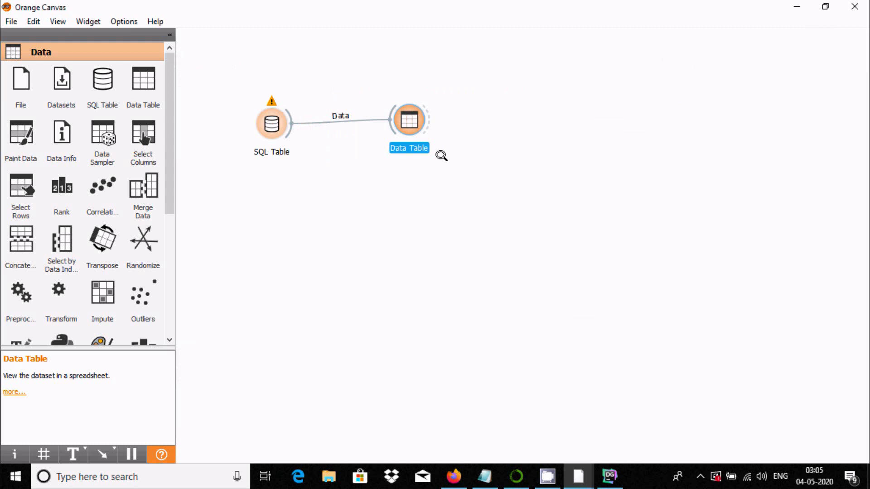
{"action": "mouse_move", "coordinate": [432, 203]}
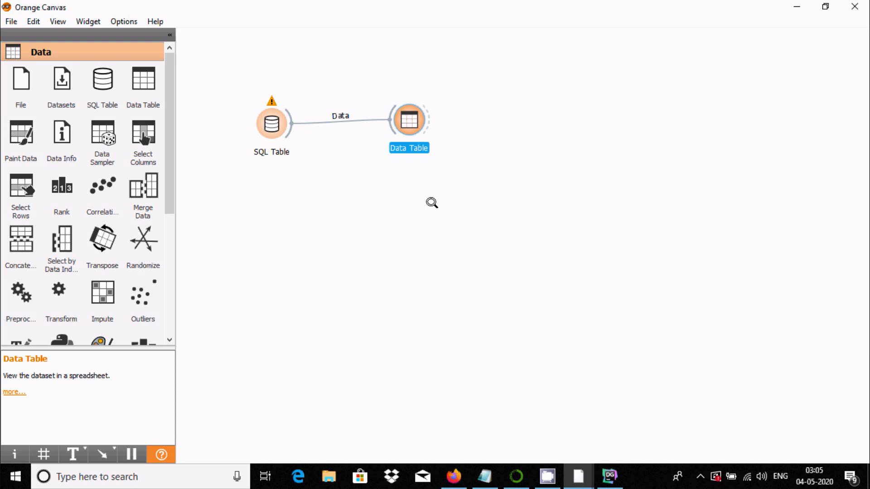